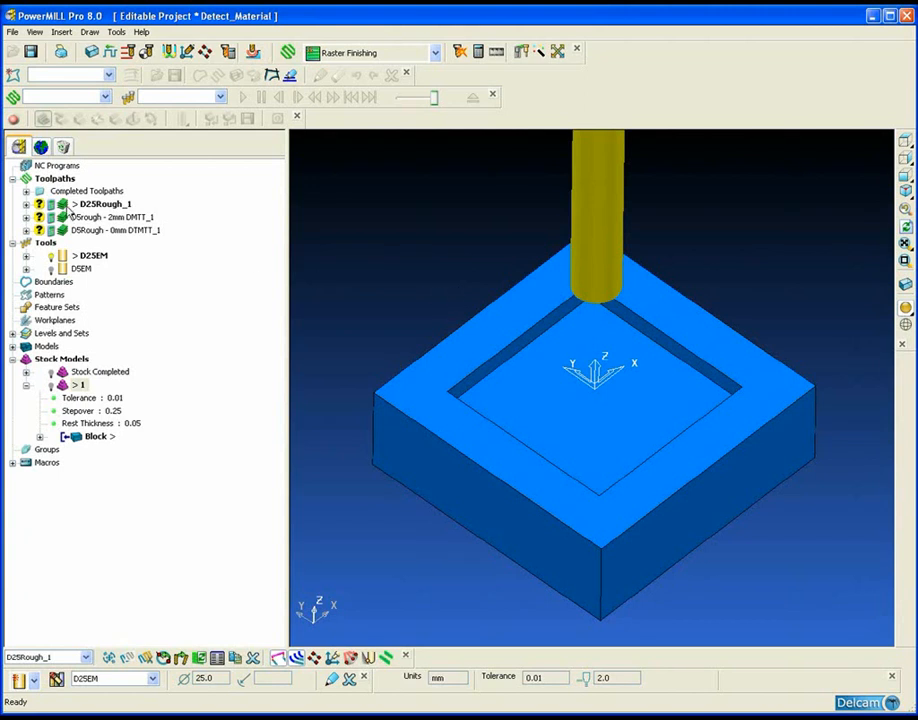
- Reopen the D25Rough_1 Offset Area Clearance settings from the Explorer toolpath list
right_click(100, 204)
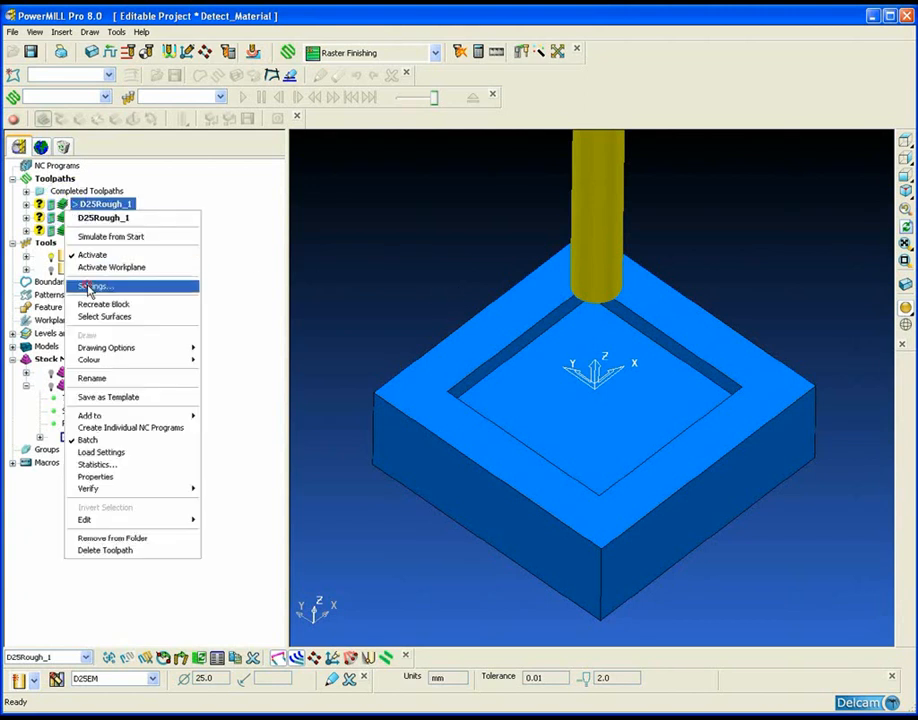
left_click(92, 286)
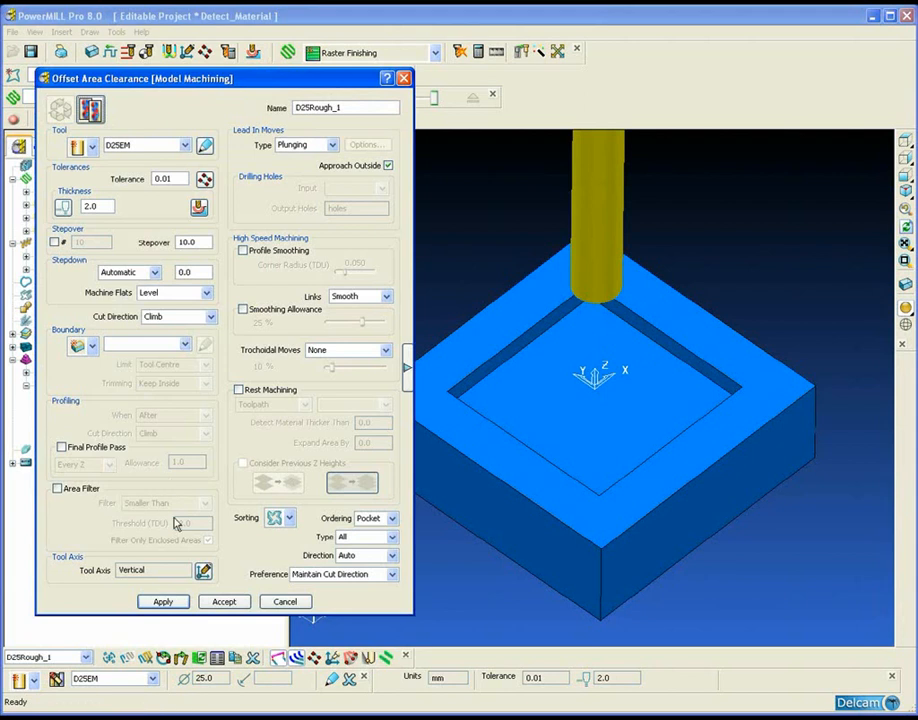
left_click(164, 600)
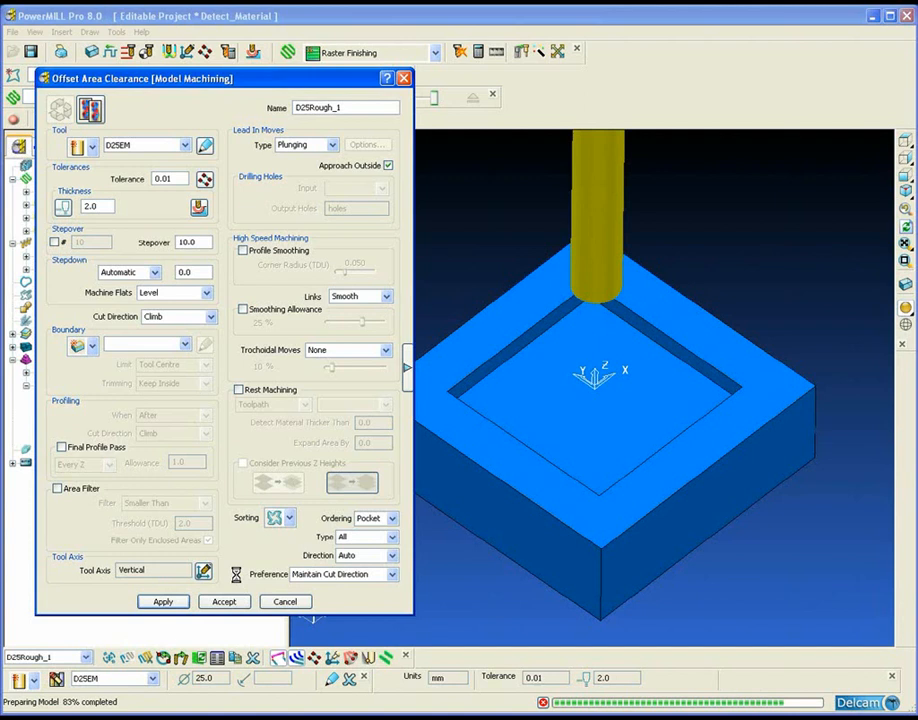
- Apply D25Rough_1 last to stock model 1, calculate it and draw the remaining stock
left_click(224, 600)
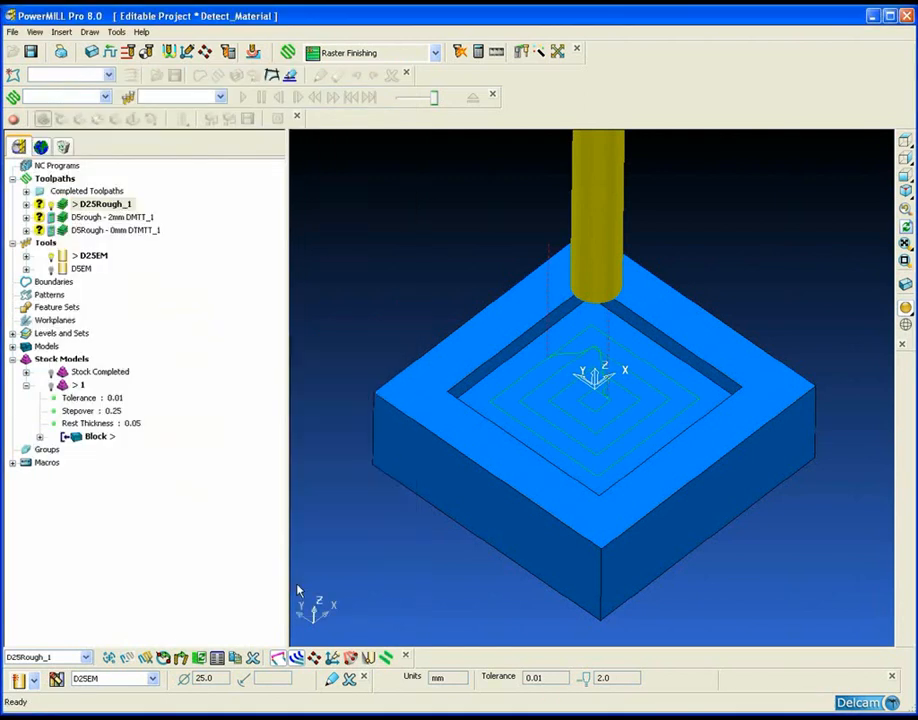
right_click(80, 384)
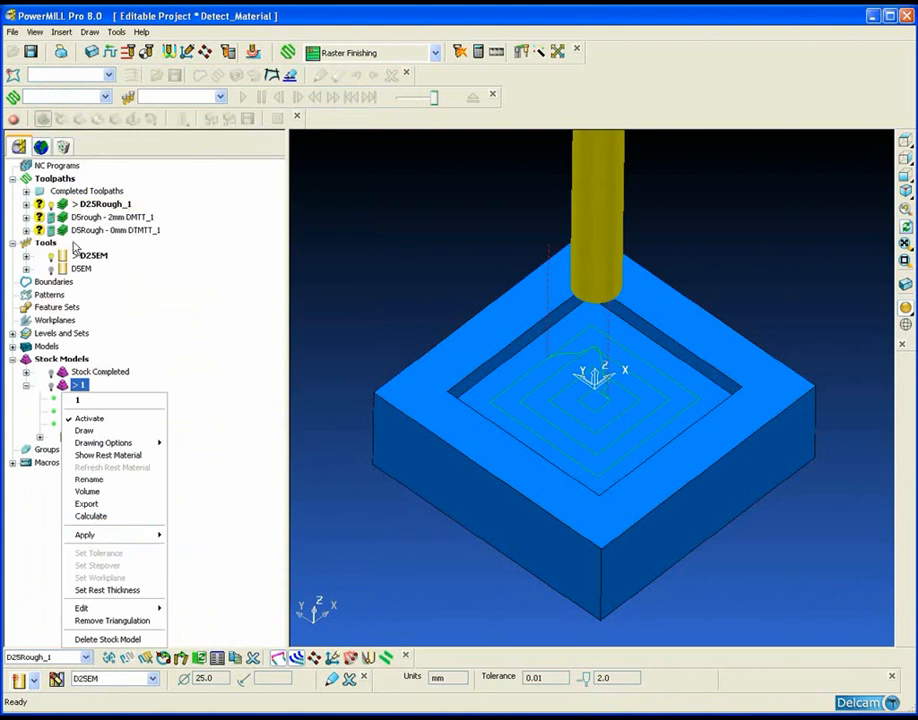
right_click(104, 204)
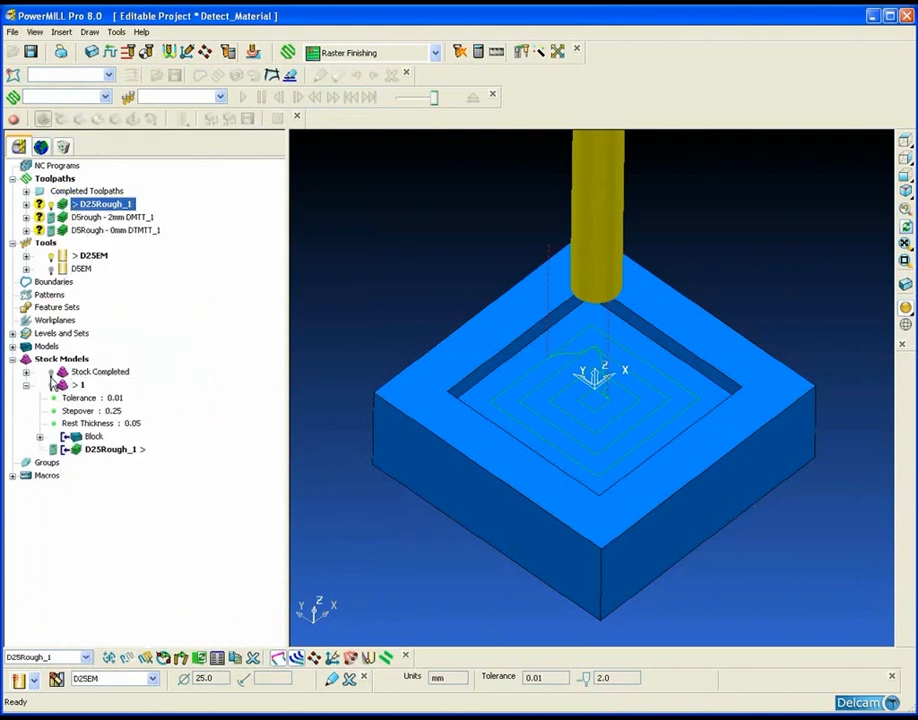
right_click(82, 384)
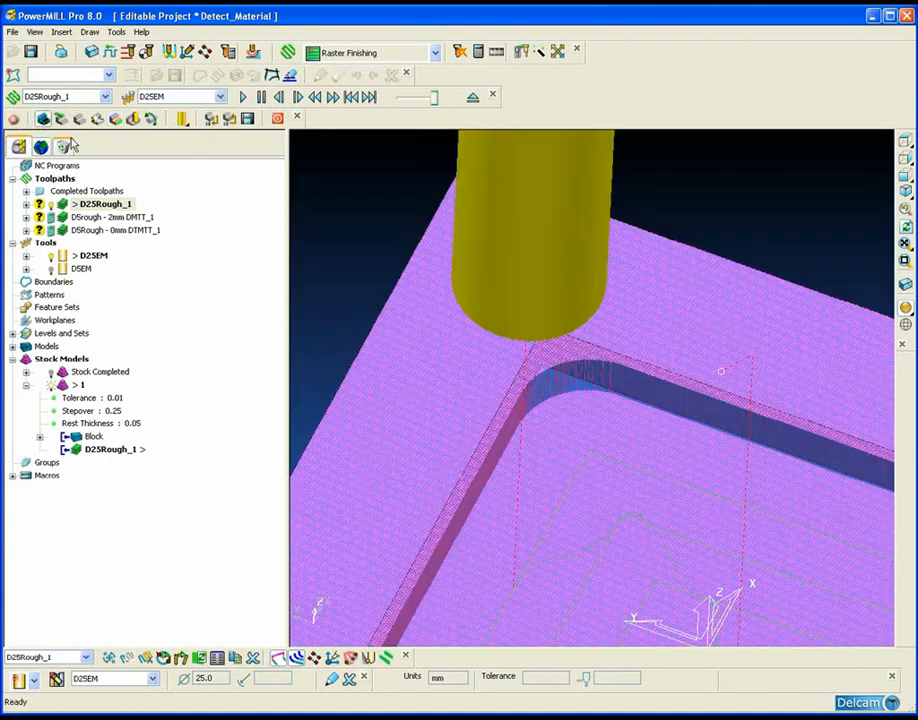
- Activate D5Rough - 2mm DMTT_1 and set its rest machining to reference D25Rough
left_click(128, 216)
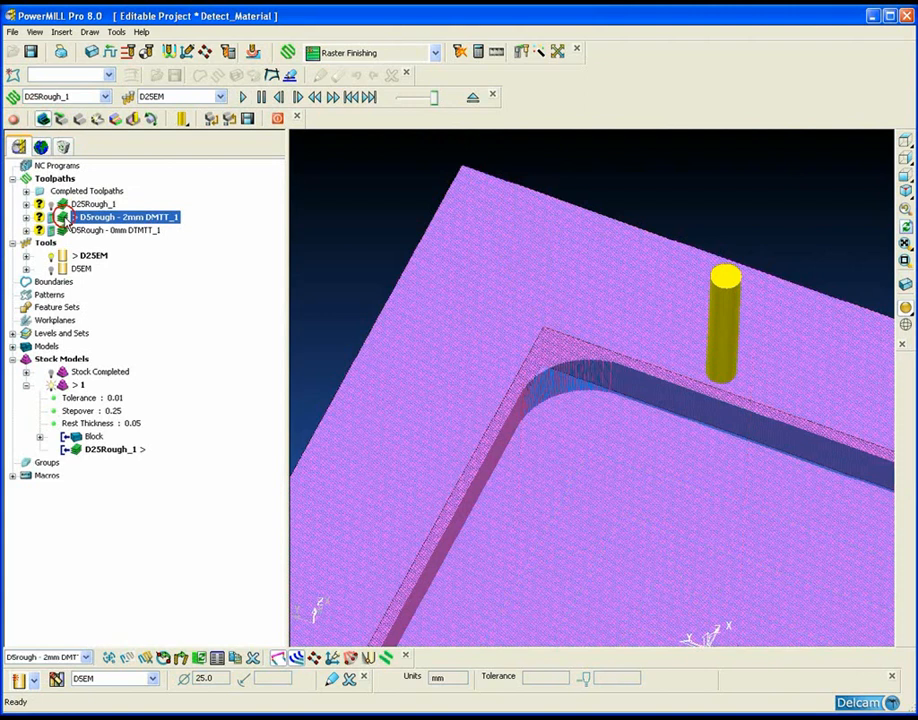
right_click(128, 216)
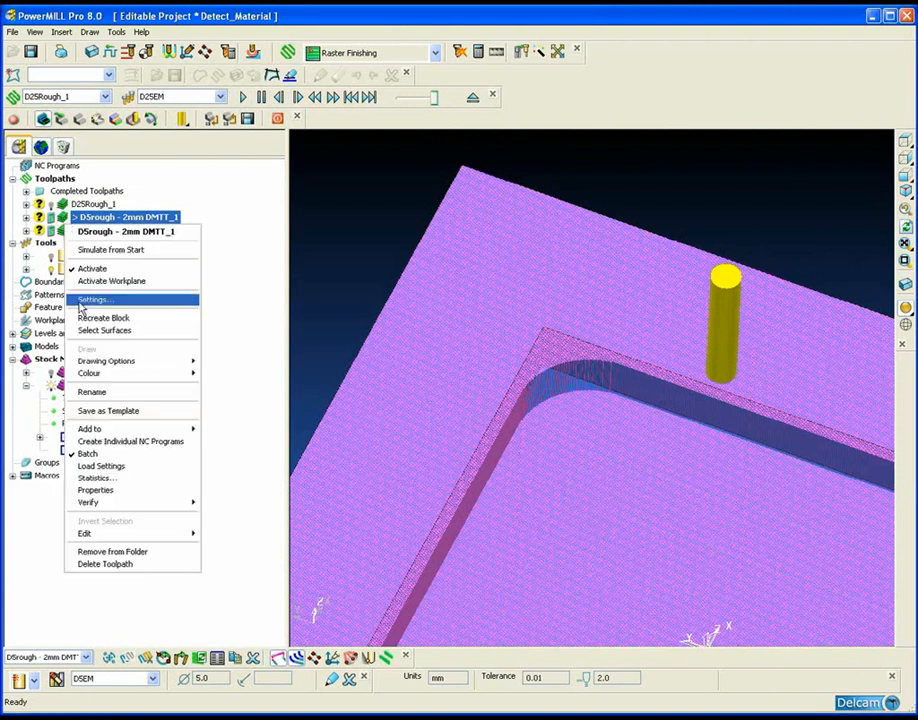
left_click(92, 300)
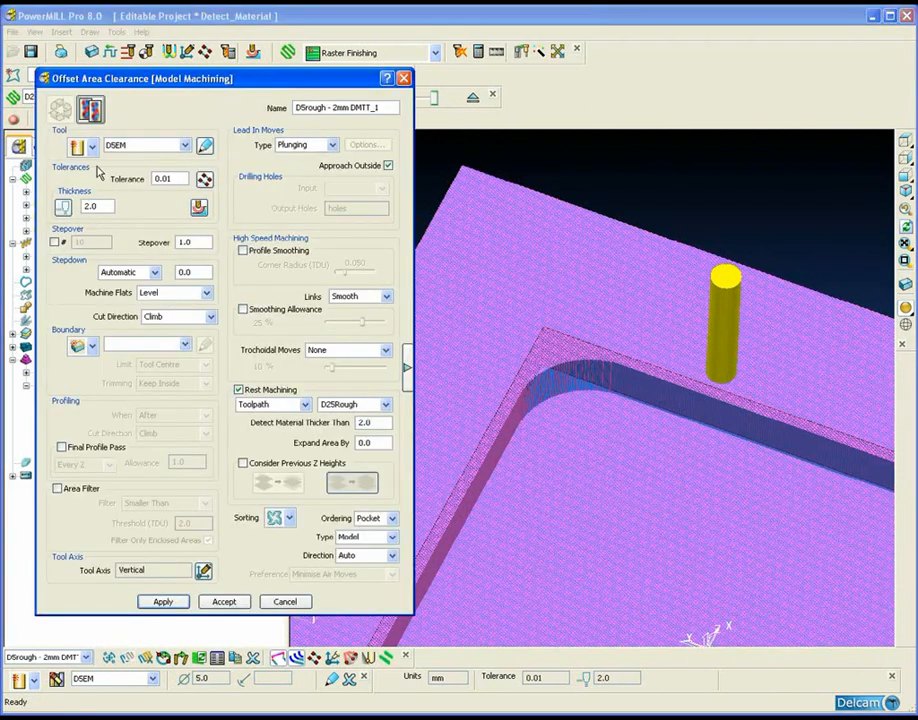
left_click(370, 422)
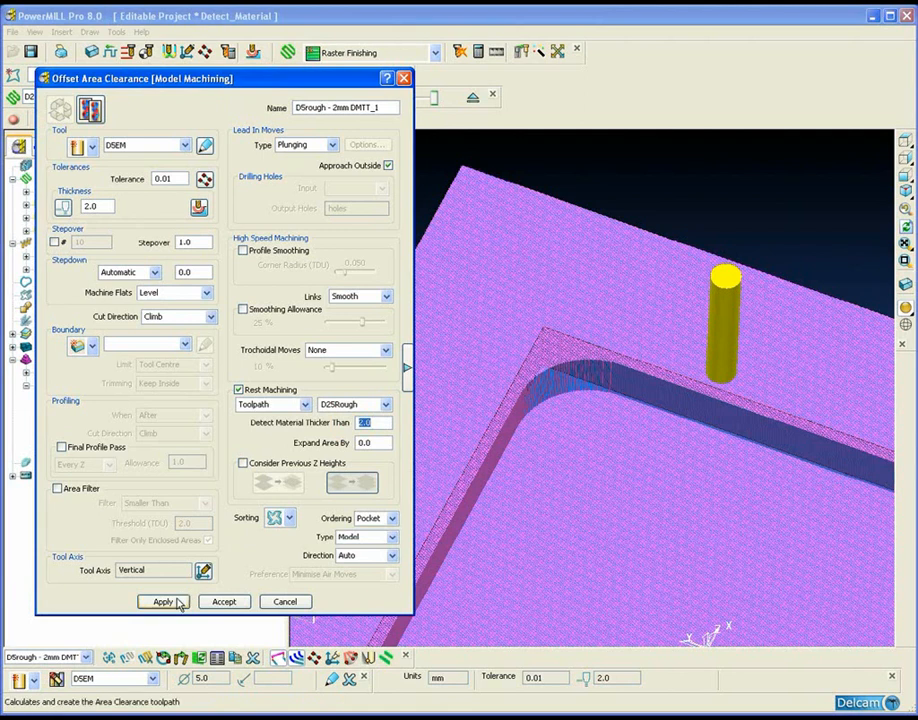
- Calculate the 2mm rest-roughing toolpath and cancel out of the settings
left_click(162, 600)
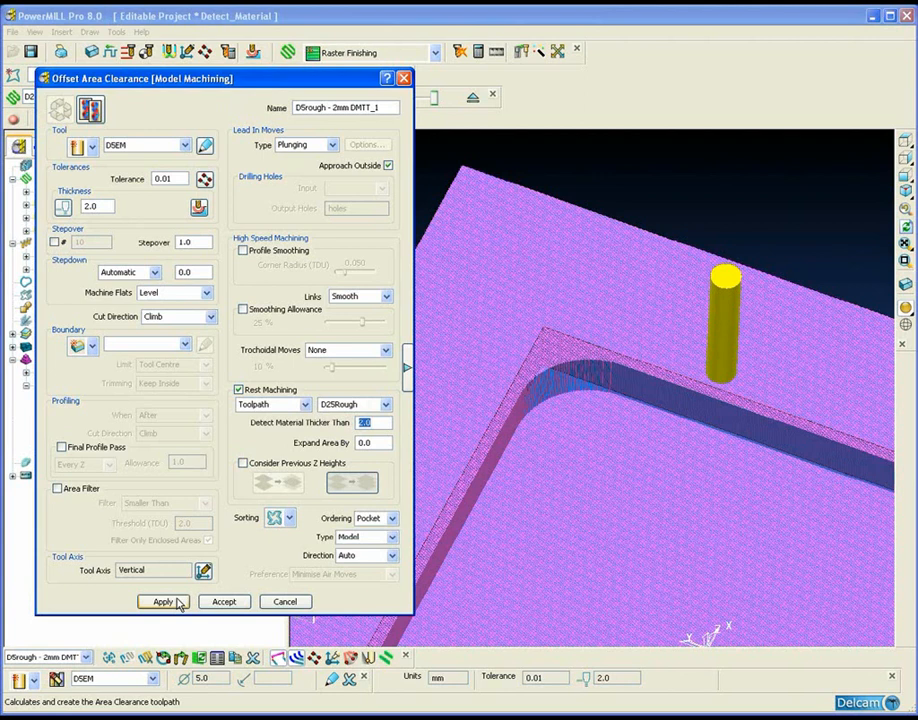
left_click(164, 600)
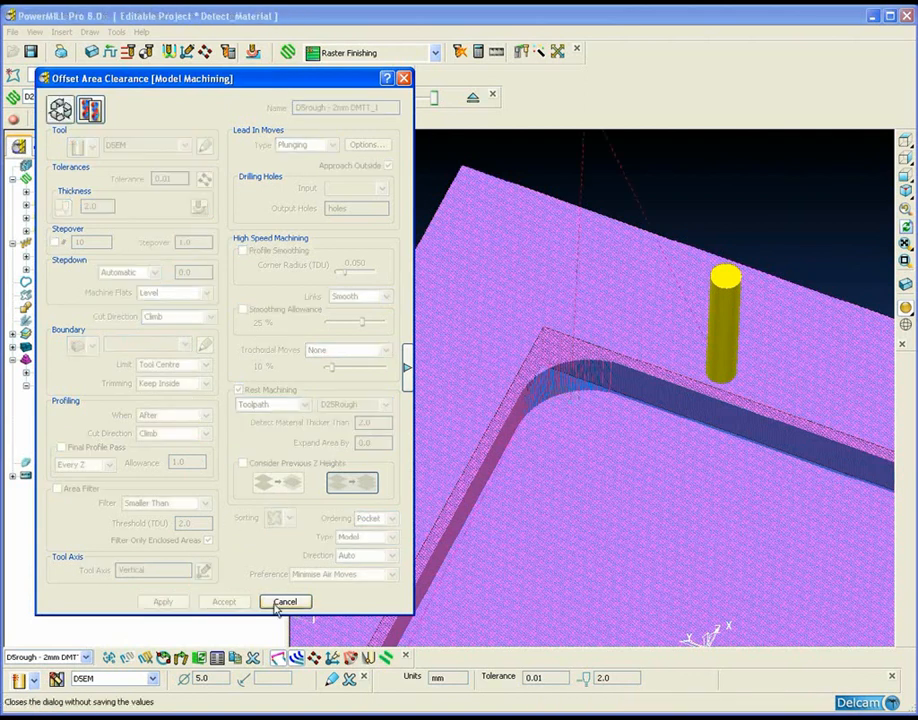
left_click(284, 600)
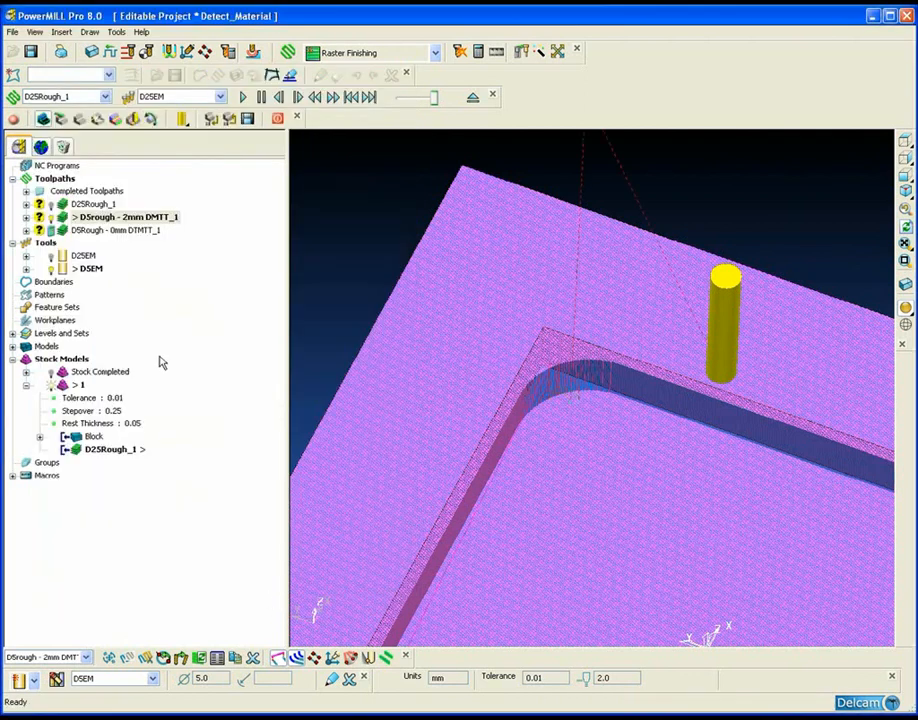
mouse_move(128, 336)
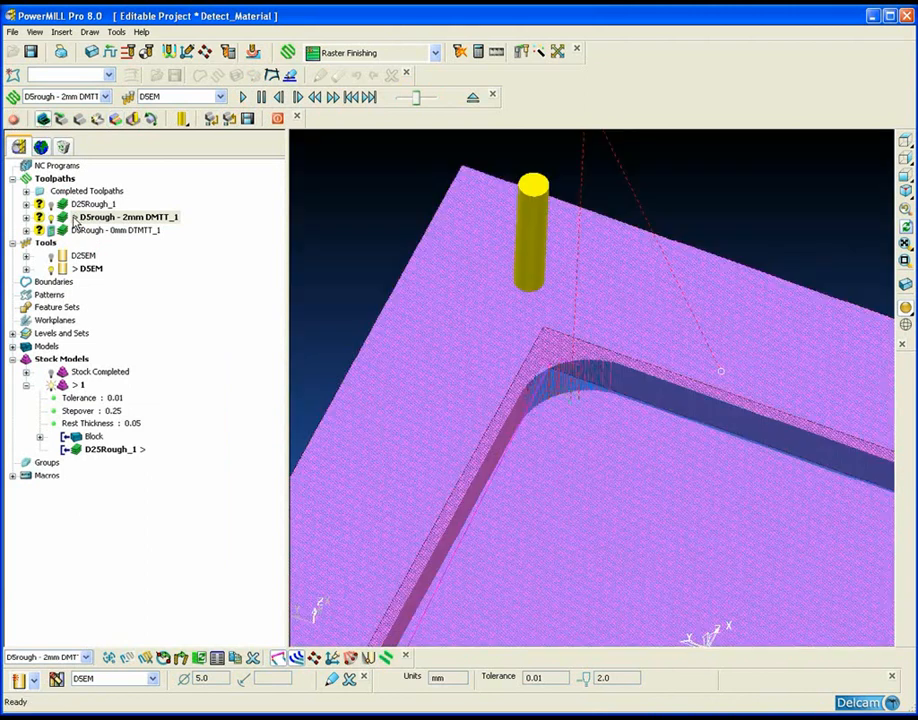
- Review the 2mm toolpath's rest machining options, accept them and simulate the pocket in ViewMill
double_click(124, 216)
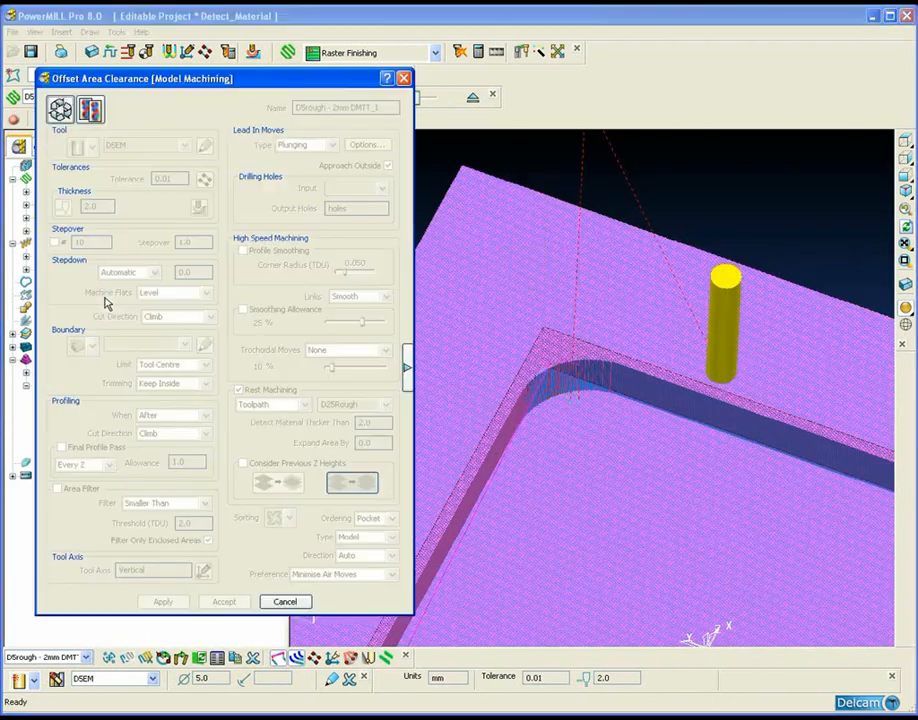
left_click(238, 388)
type("2")
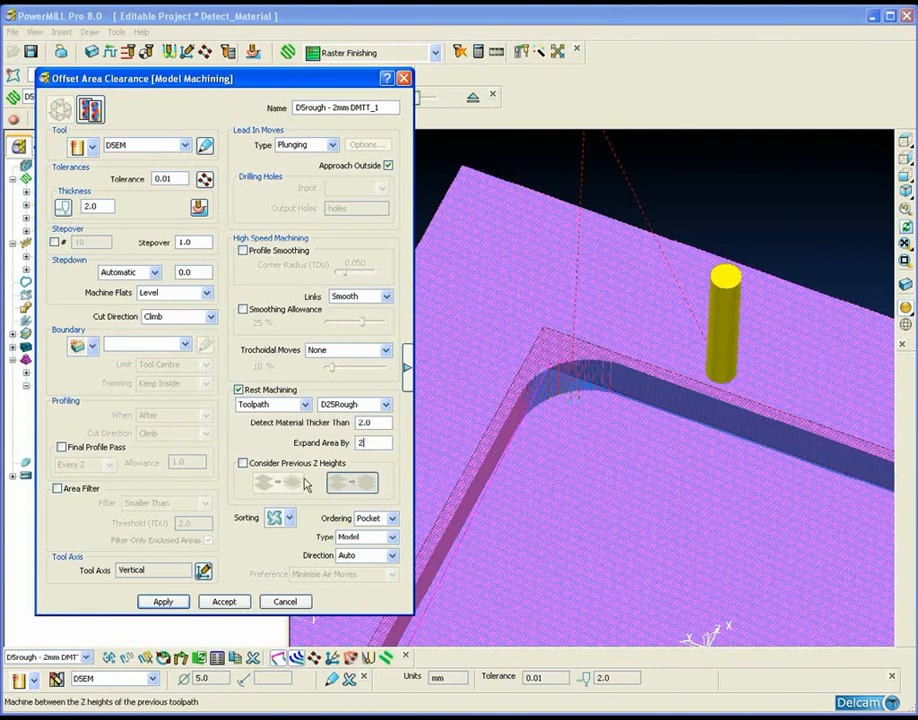
left_click(224, 600)
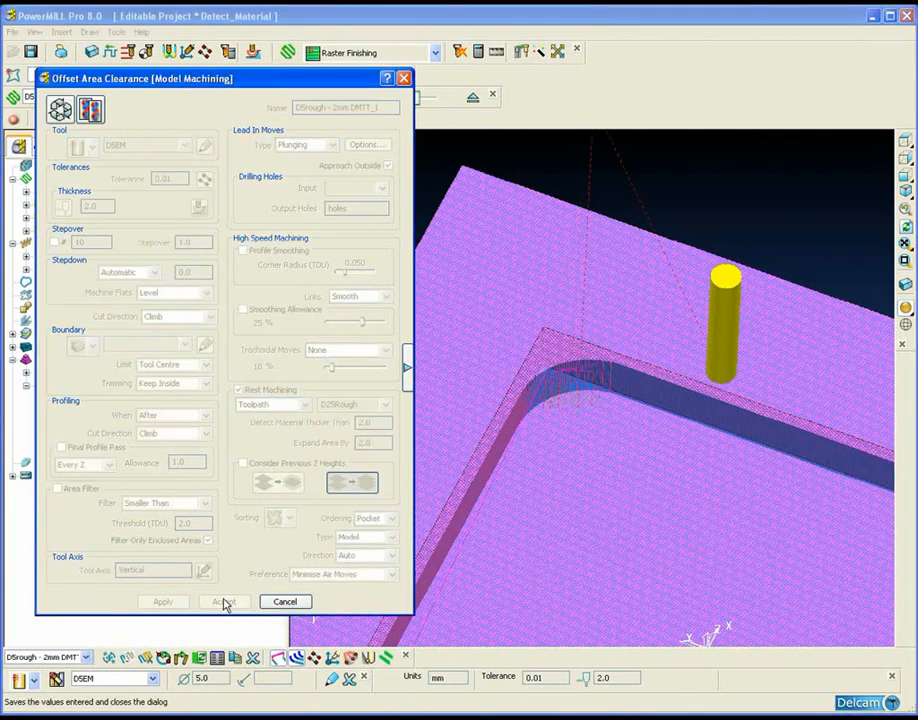
left_click(224, 600)
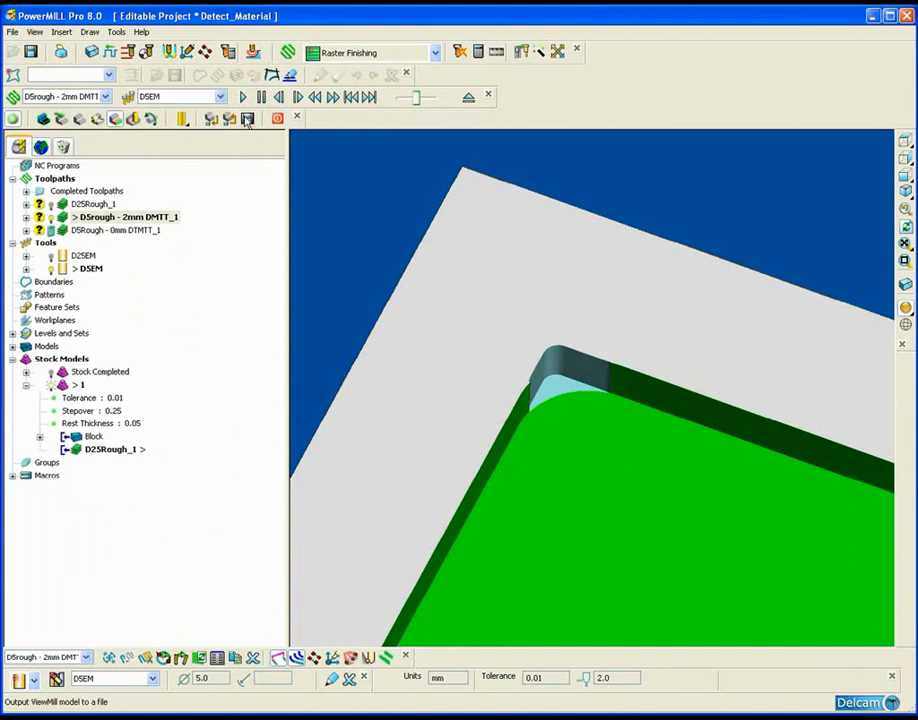
- Switch ViewMill off and activate the D5Rough - 0mm DMTT_1 toolpath
left_click(114, 118)
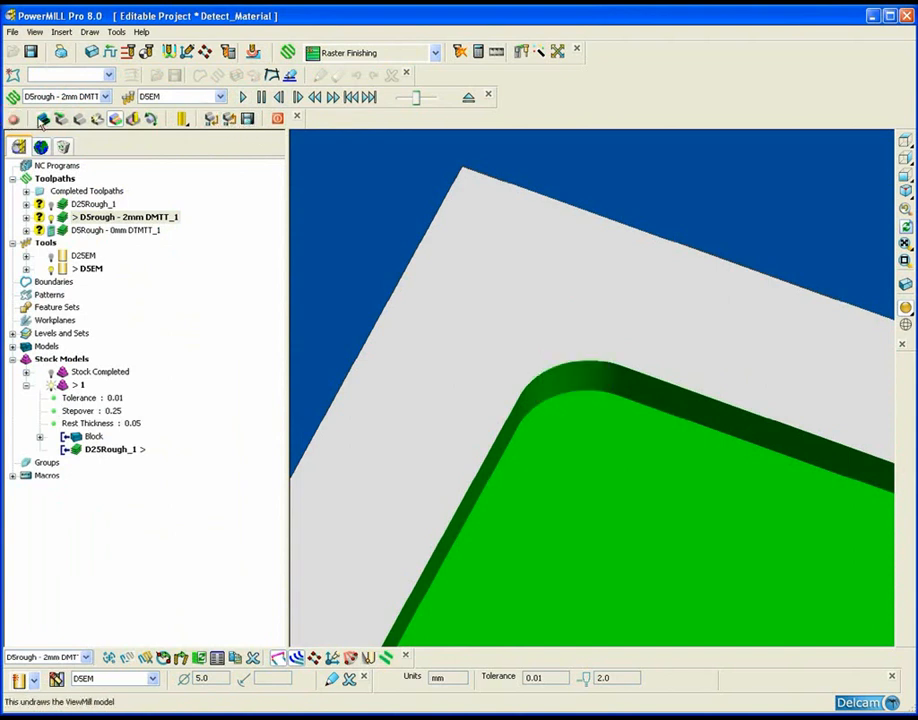
left_click(128, 230)
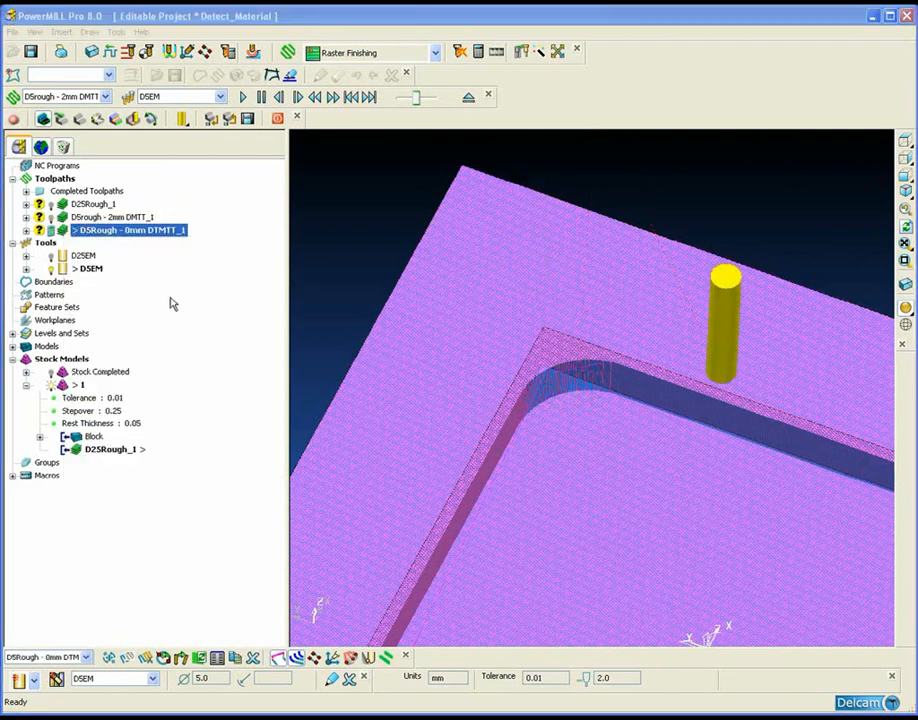
- Set Detect Material Thicker Than slightly above zero on D5Rough - 0mm DMTT_1 and recalculate it
double_click(128, 228)
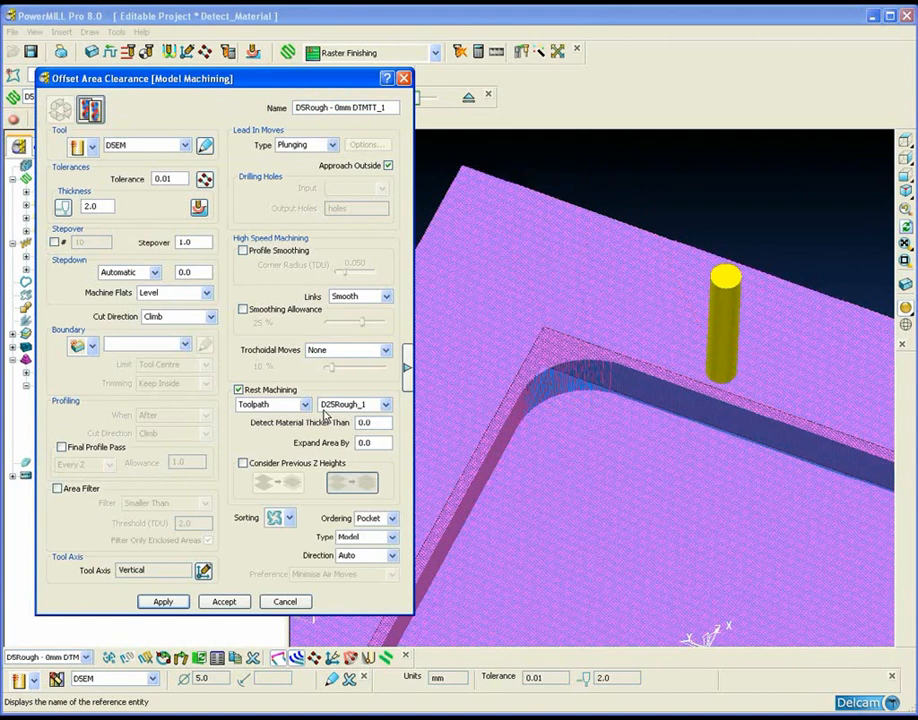
left_click(372, 420)
type("0.1")
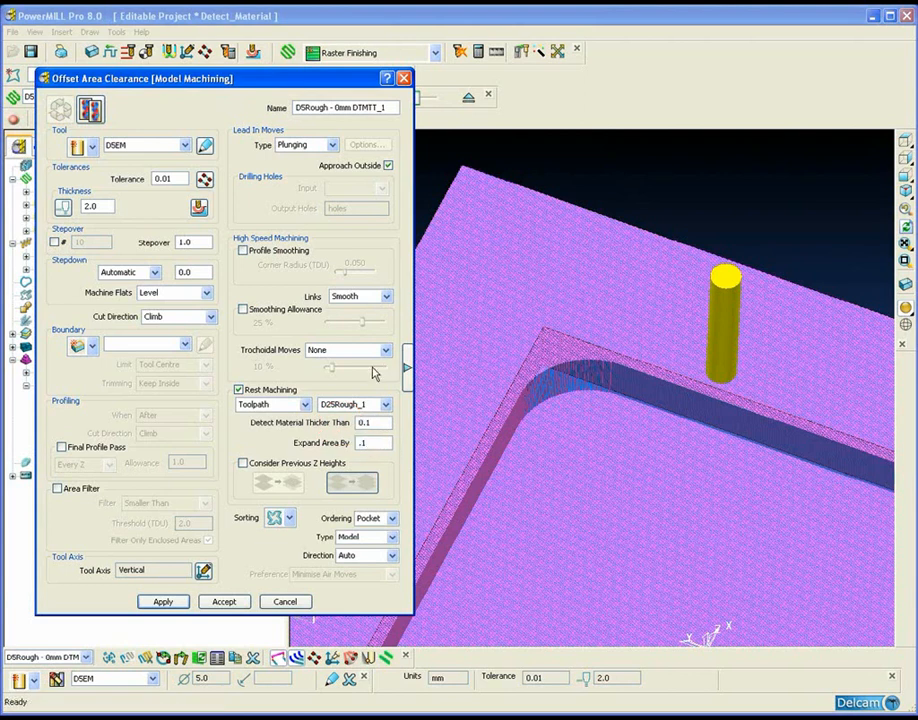
left_click(164, 600)
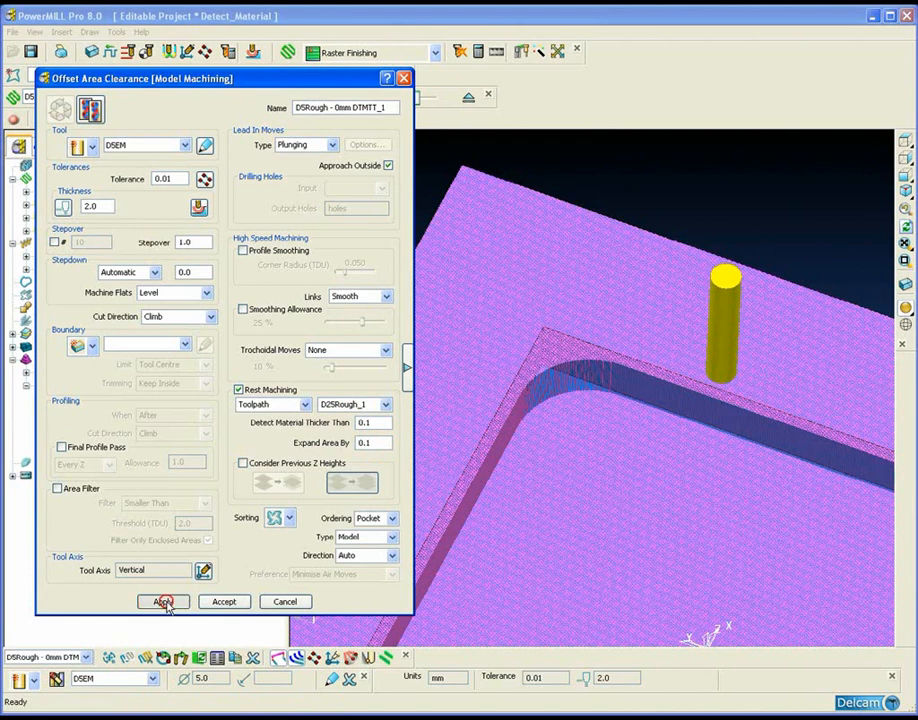
left_click(164, 600)
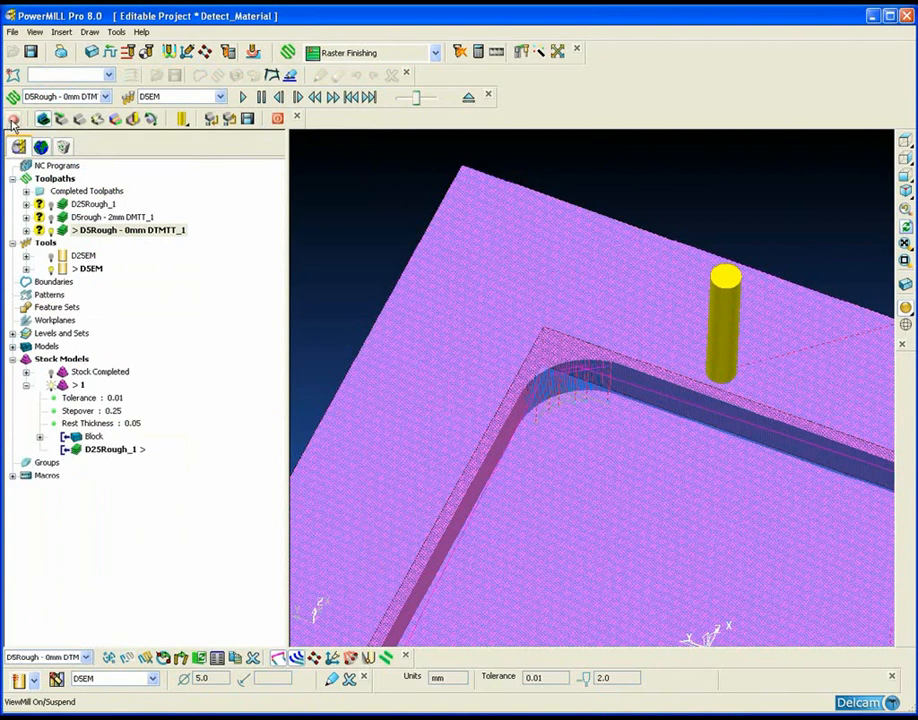
- Run the 0mm rest-roughing toolpath in ViewMill to show the shaded machined block
left_click(132, 120)
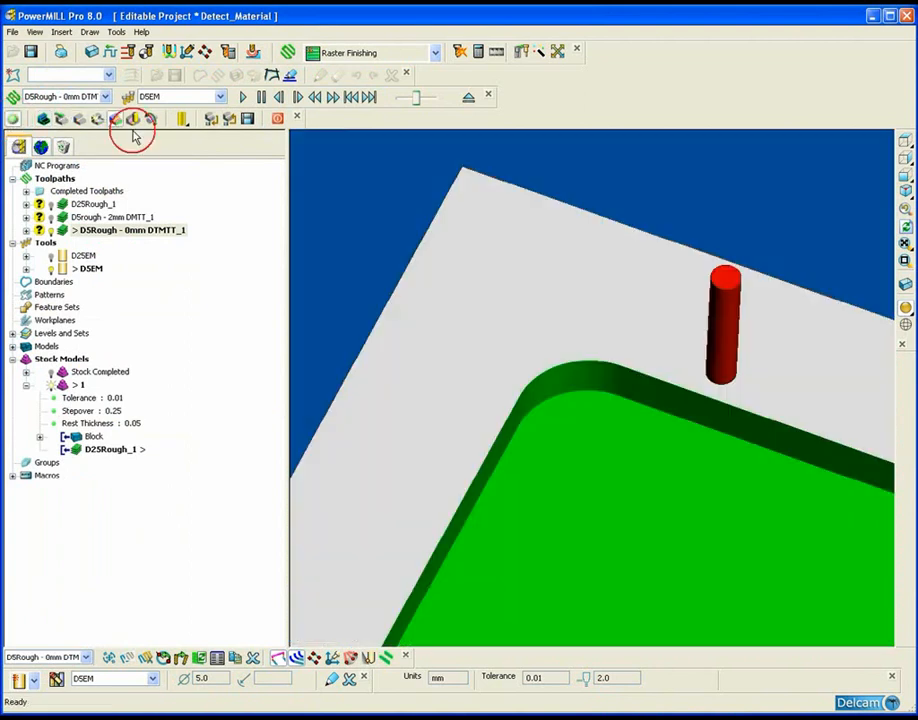
left_click(240, 96)
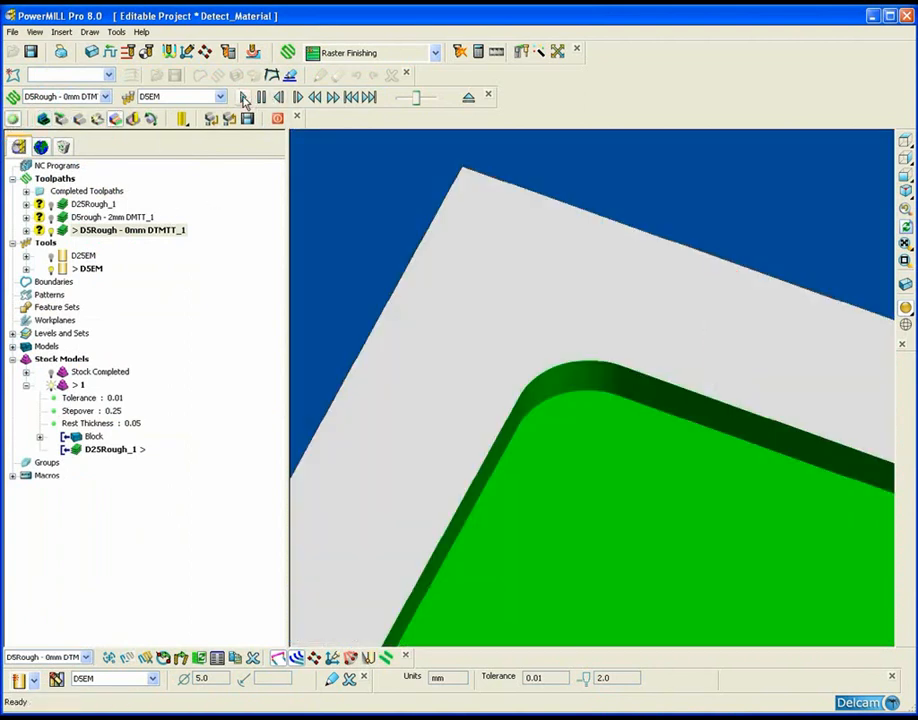